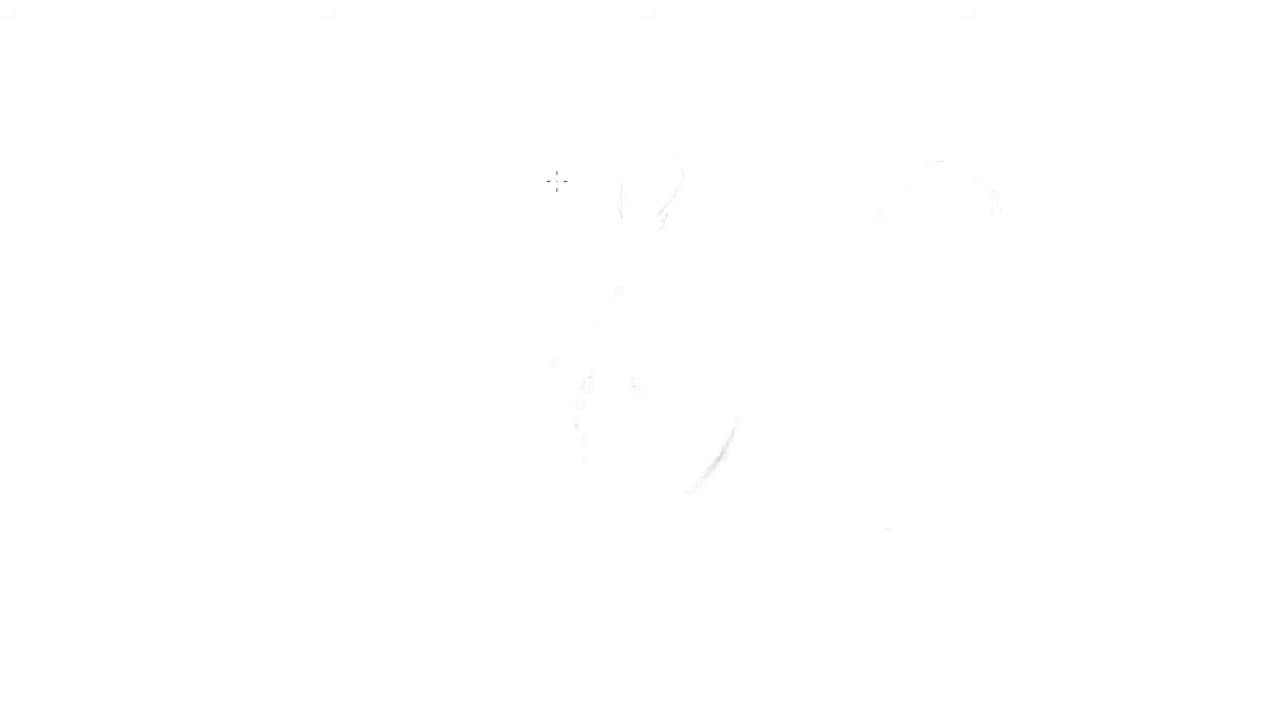
mouse_move(612, 94)
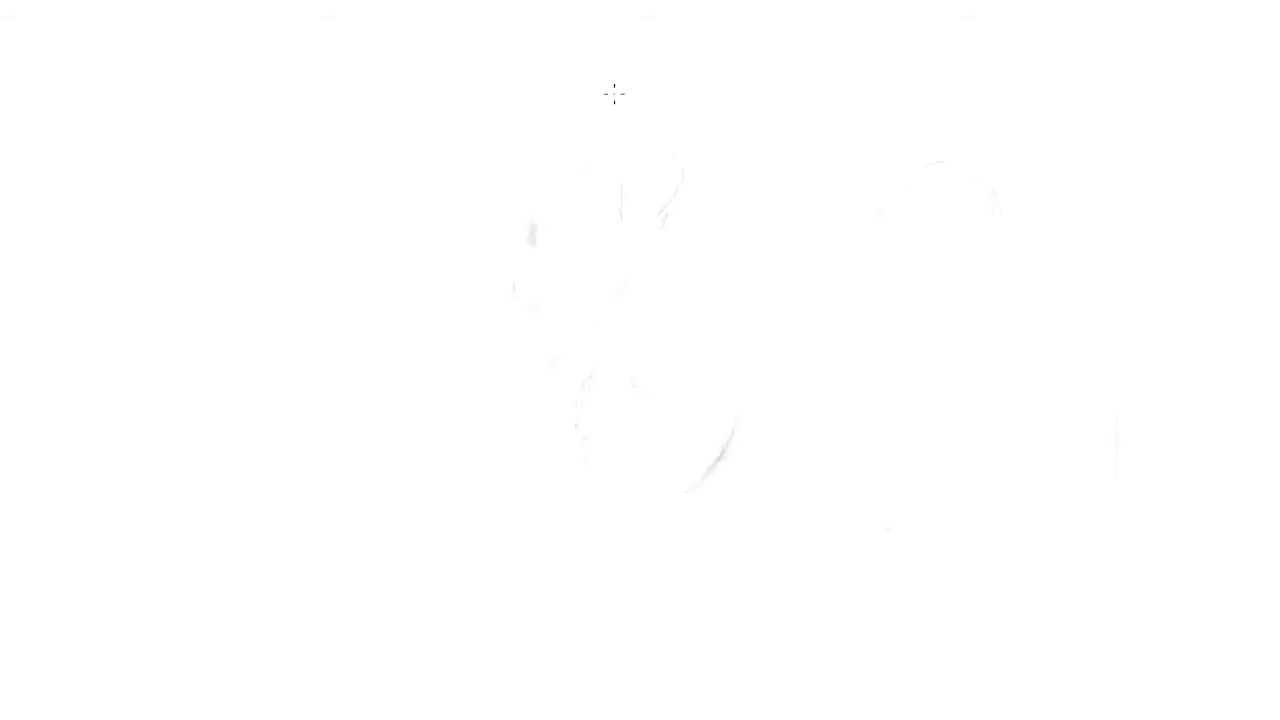
mouse_move(1270, 368)
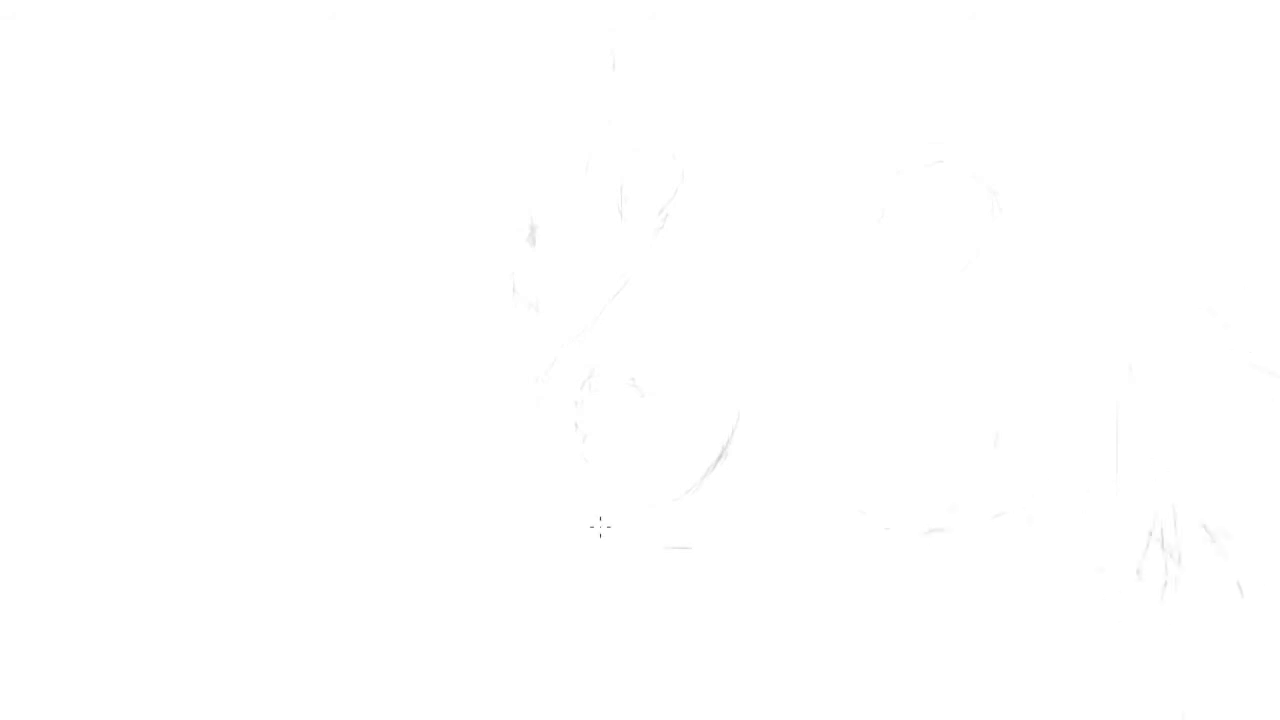
mouse_move(930, 90)
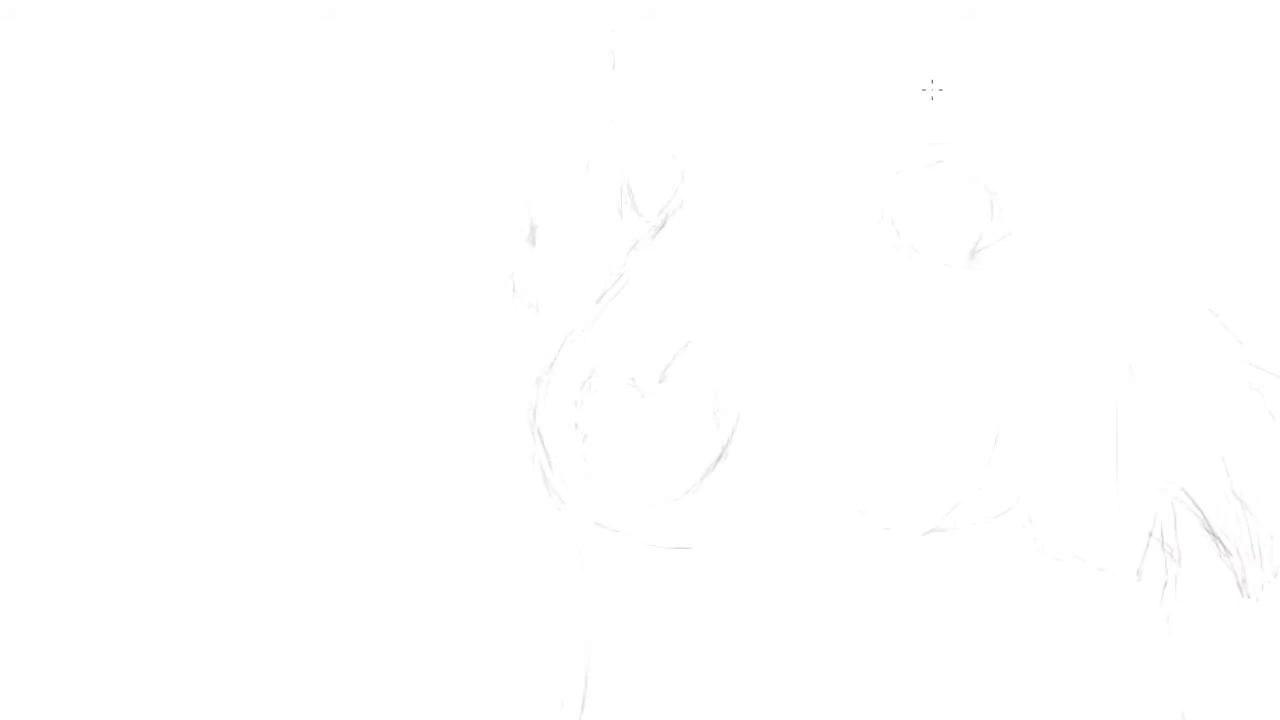